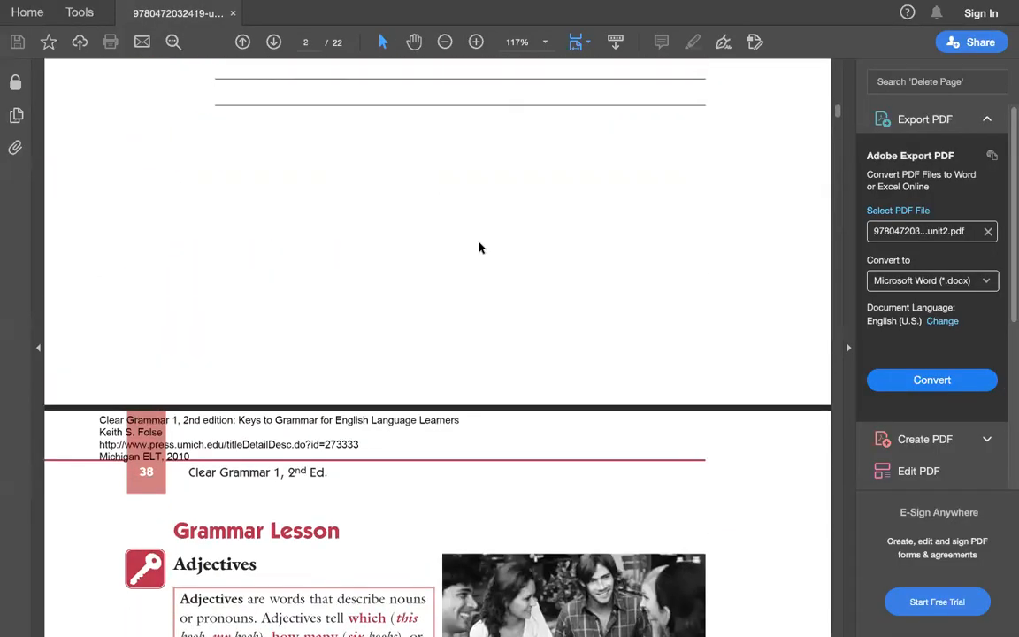
Step: Scroll from page 2 into page 3's Adjectives lesson and Possessive Adjectives table
{"action": "scroll", "scroll_direction": "down", "scroll_amount": 3}
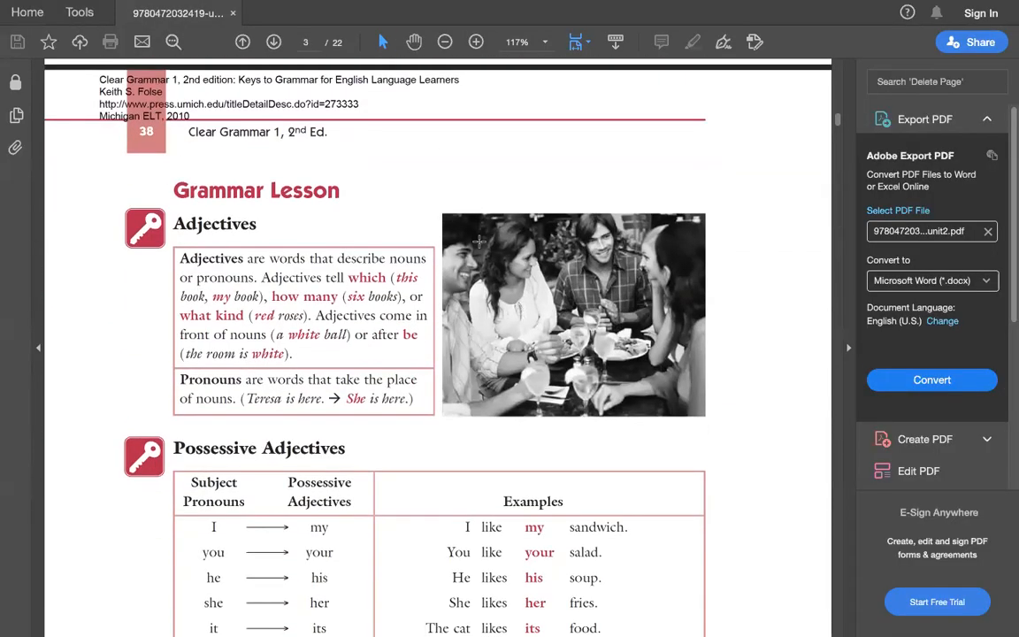
{"action": "scroll", "scroll_direction": "down", "scroll_amount": 3}
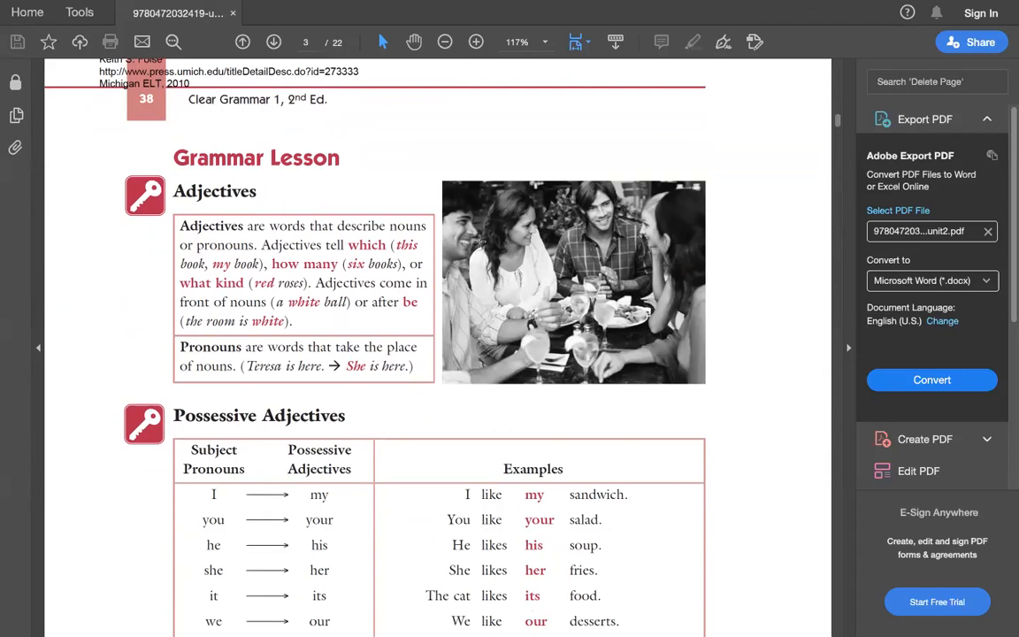
{"action": "scroll", "scroll_direction": "down", "scroll_amount": 3}
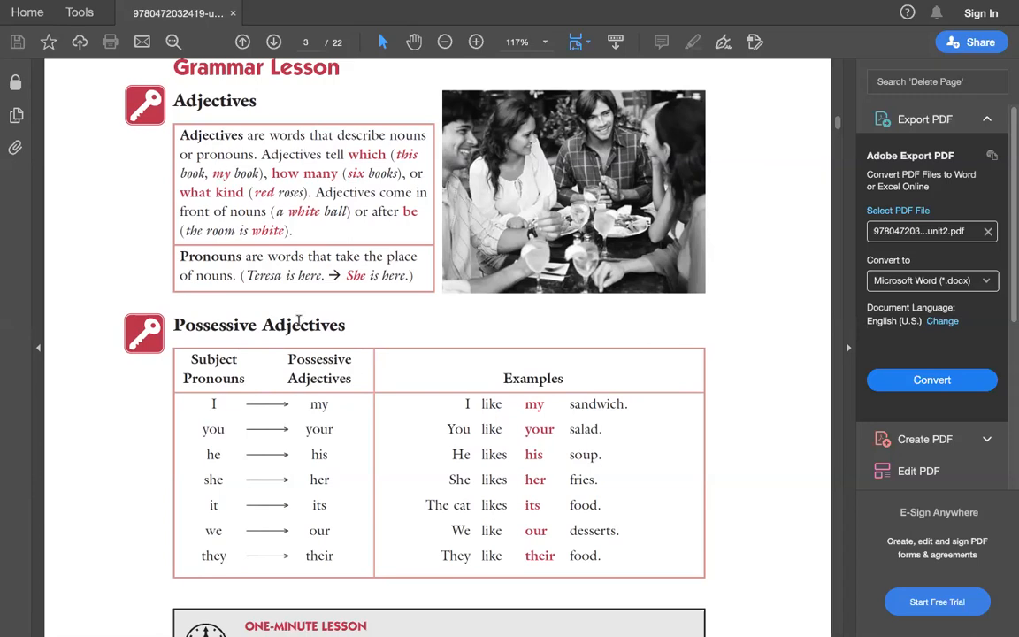
Step: Mark the table entries I, my, your, its, we and they, row by row
{"action": "scroll", "scroll_direction": "down", "scroll_amount": 3}
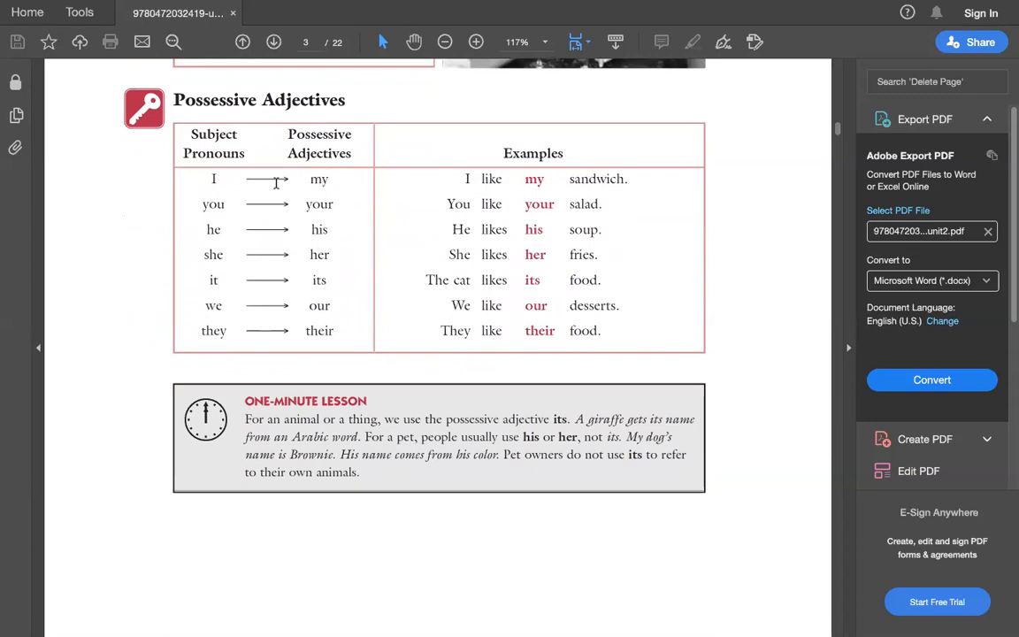
{"action": "scroll", "scroll_direction": "down", "scroll_amount": 3}
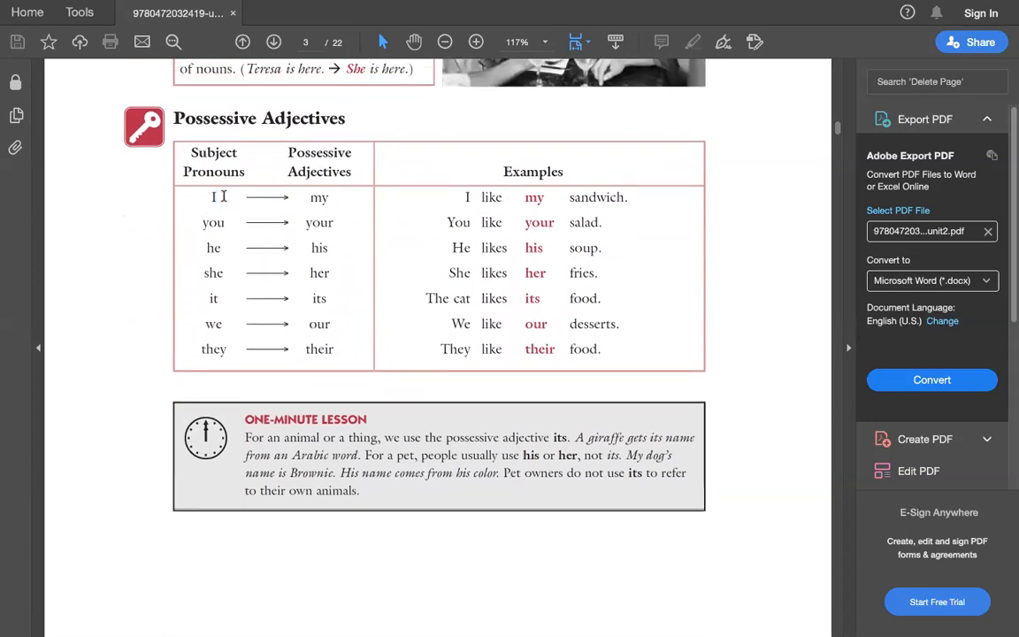
{"action": "double_click", "coordinate": [318, 197]}
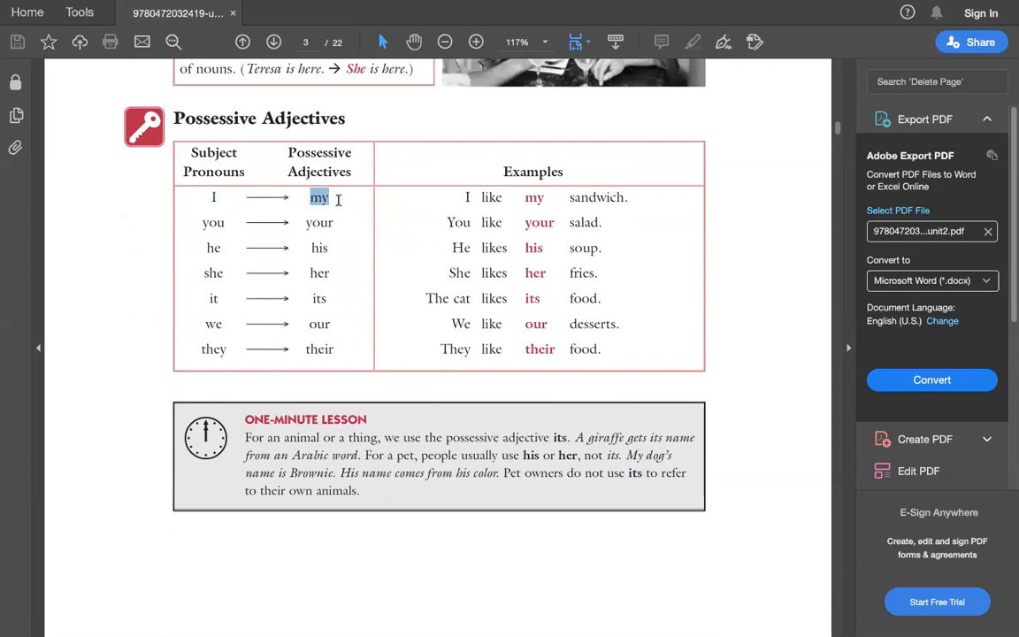
{"action": "left_click", "coordinate": [213, 196]}
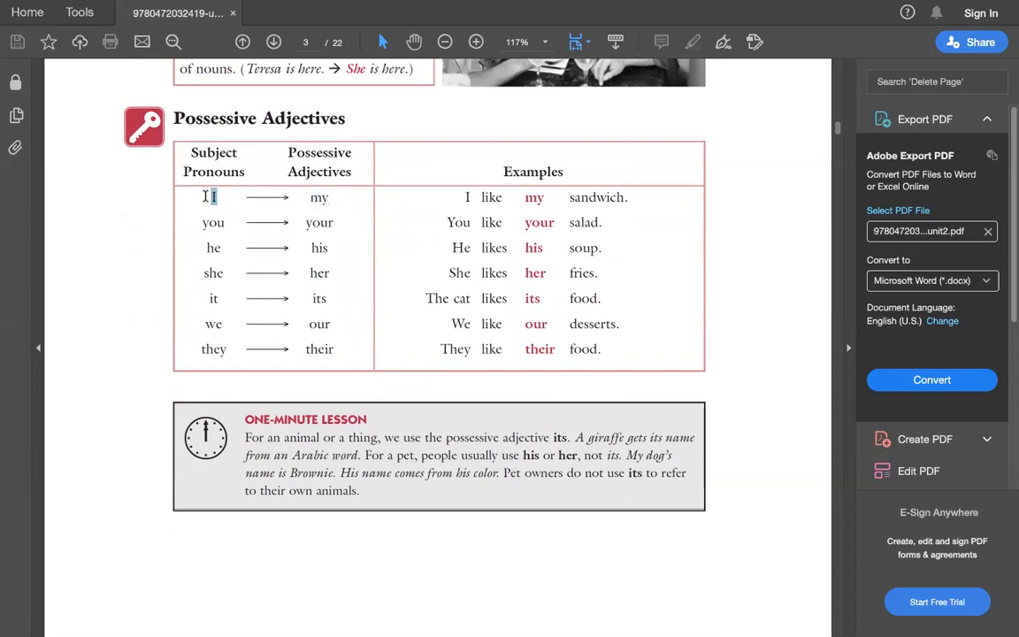
{"action": "double_click", "coordinate": [319, 197]}
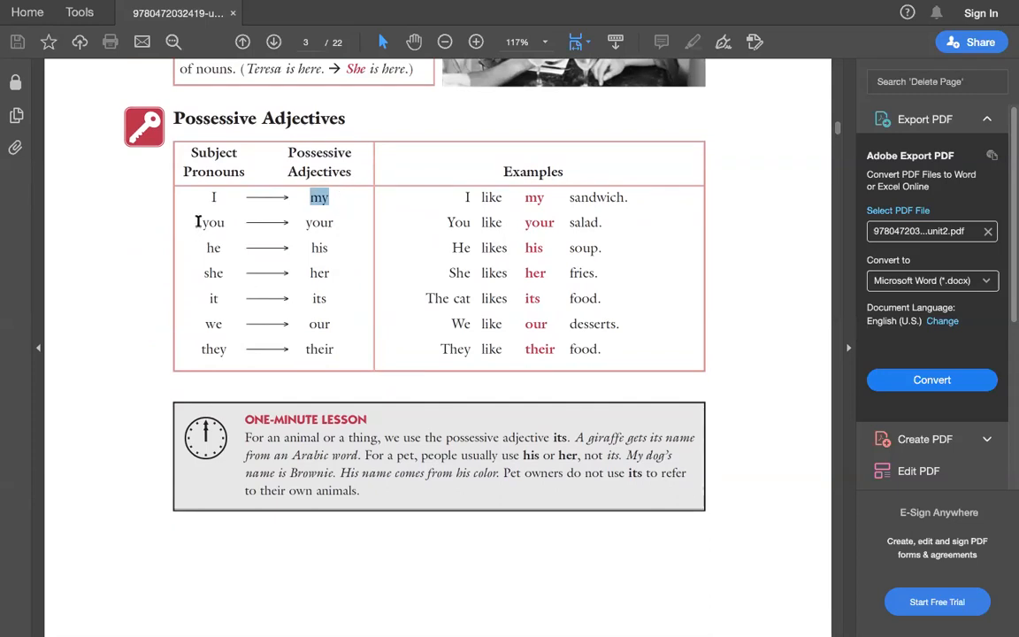
{"action": "double_click", "coordinate": [211, 222]}
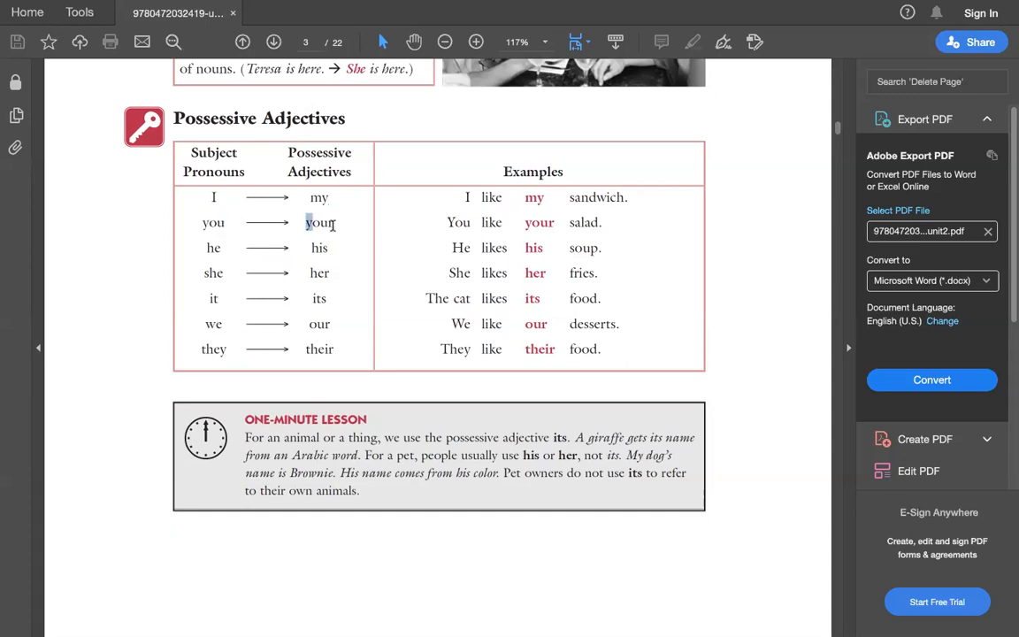
{"action": "double_click", "coordinate": [319, 222]}
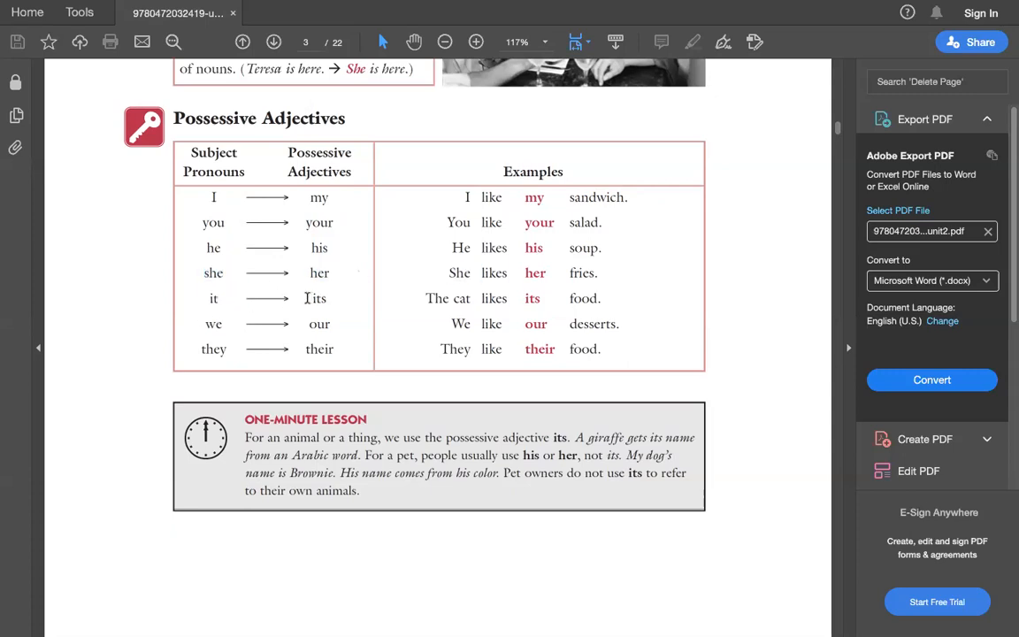
{"action": "mouse_move", "coordinate": [205, 326]}
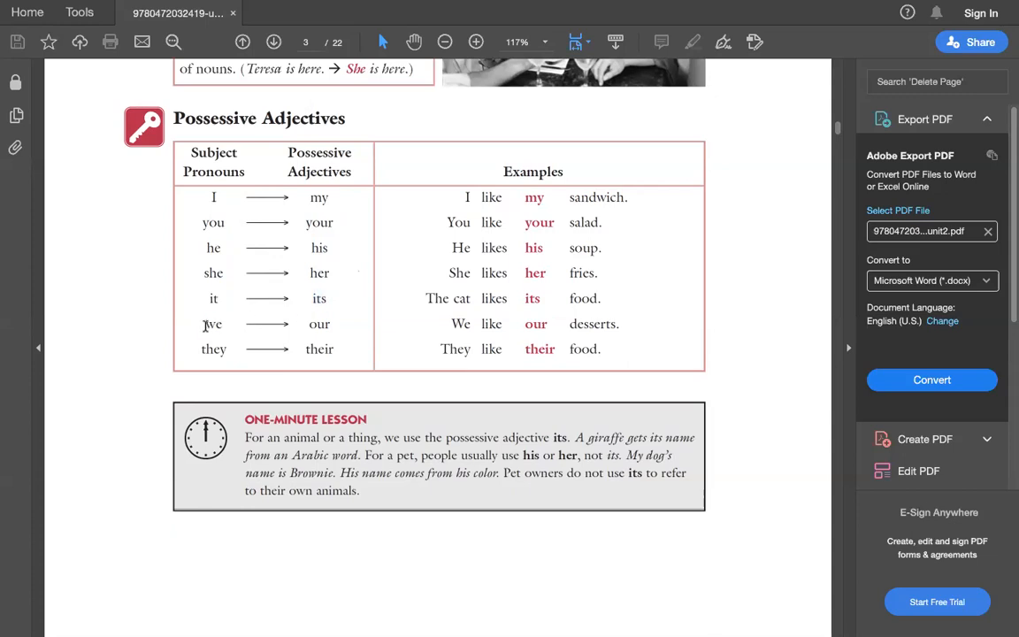
{"action": "double_click", "coordinate": [213, 324]}
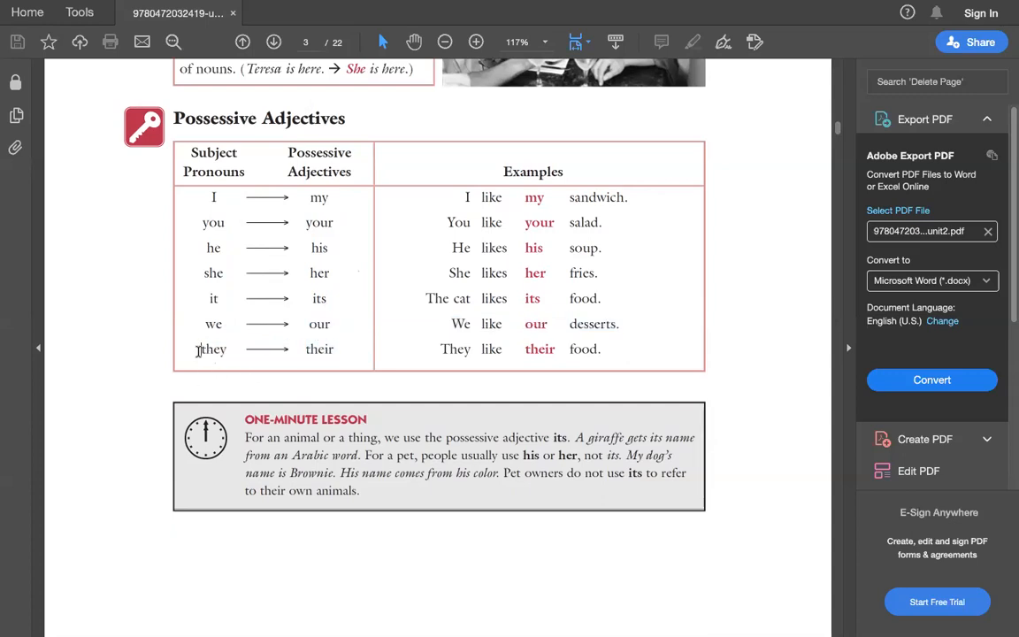
{"action": "double_click", "coordinate": [213, 349]}
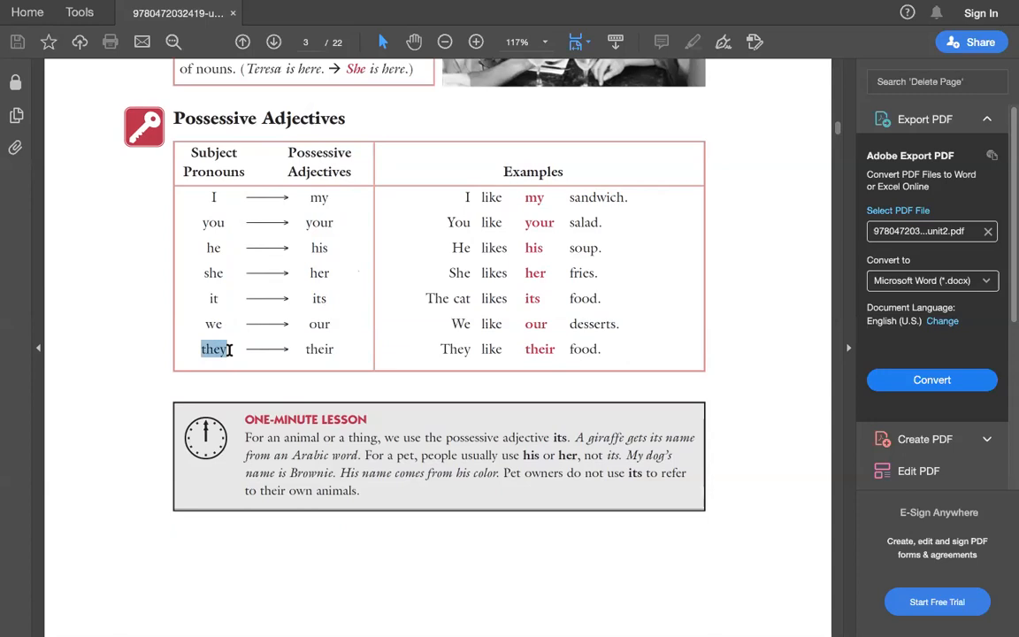
{"action": "mouse_move", "coordinate": [425, 210]}
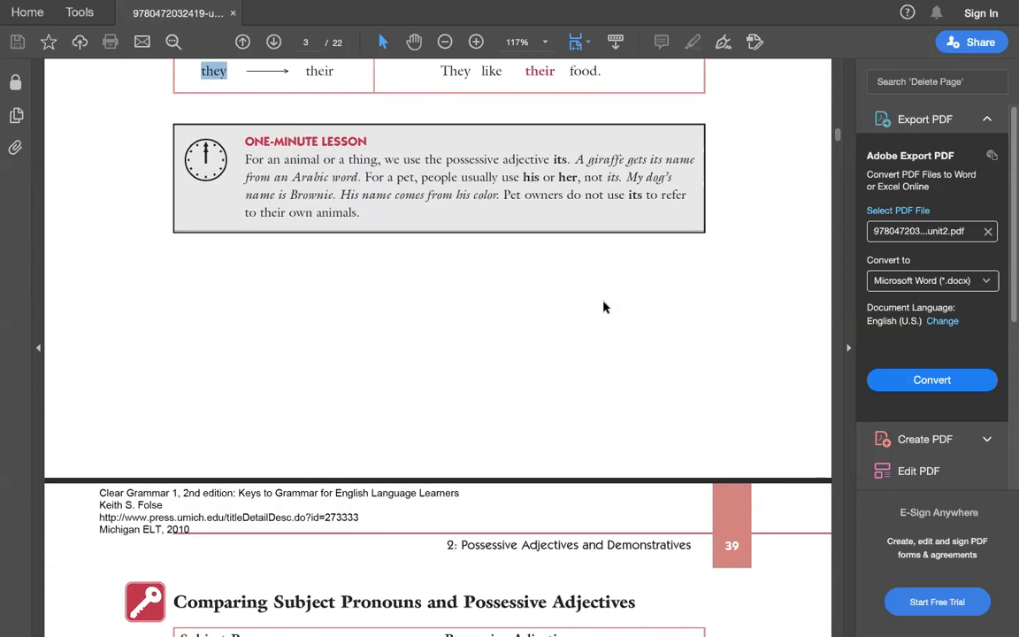
Step: Scroll onto page 39's subject pronoun versus possessive adjective table and Rules 1–3
{"action": "scroll", "scroll_direction": "down", "scroll_amount": 3}
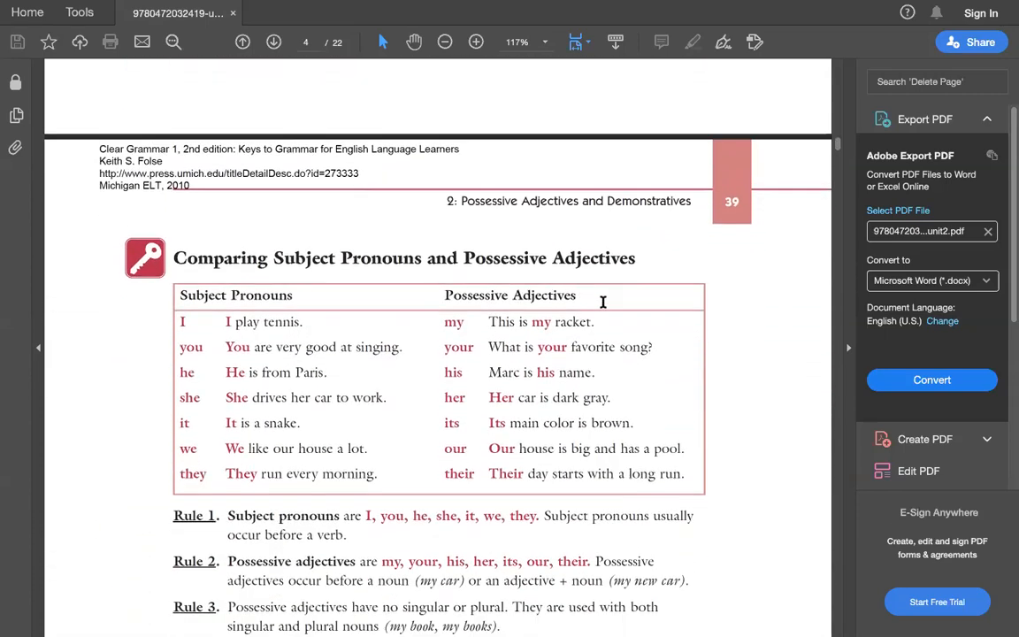
{"action": "scroll", "scroll_direction": "down", "scroll_amount": 3}
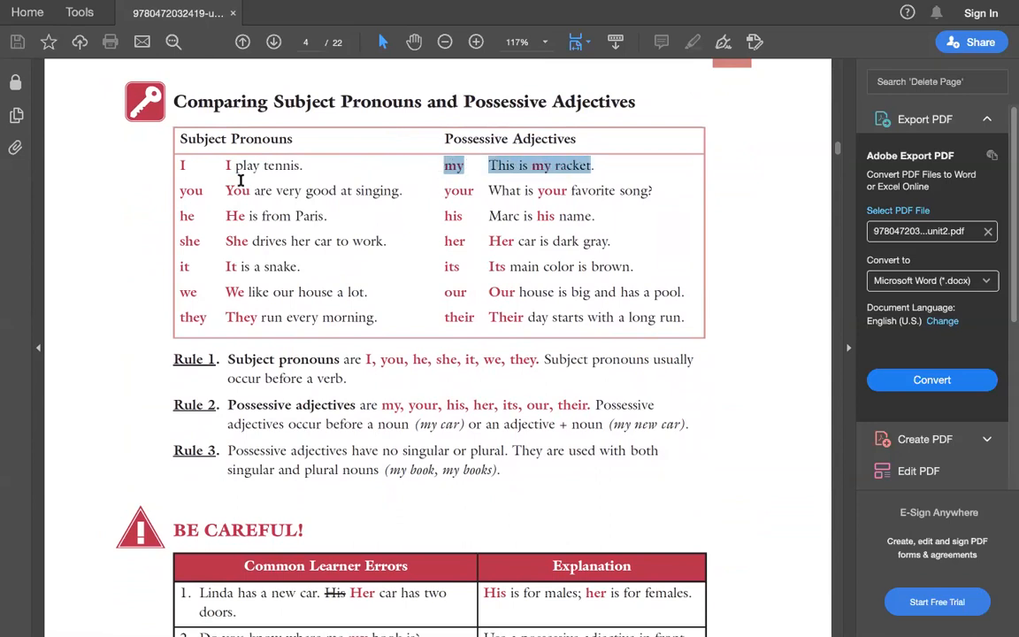
{"action": "mouse_move", "coordinate": [394, 208]}
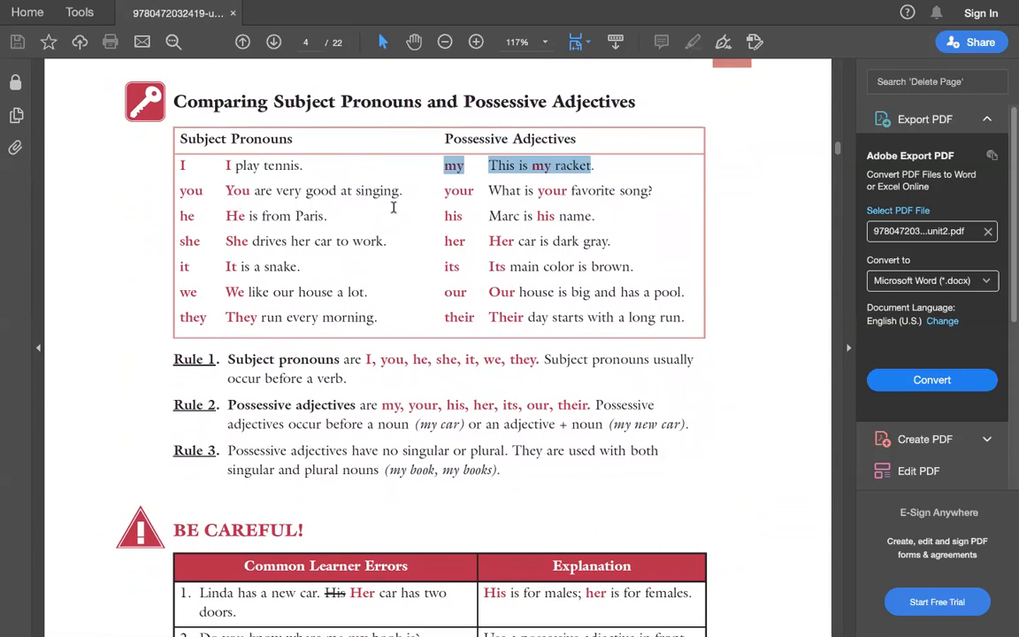
{"action": "mouse_move", "coordinate": [217, 240]}
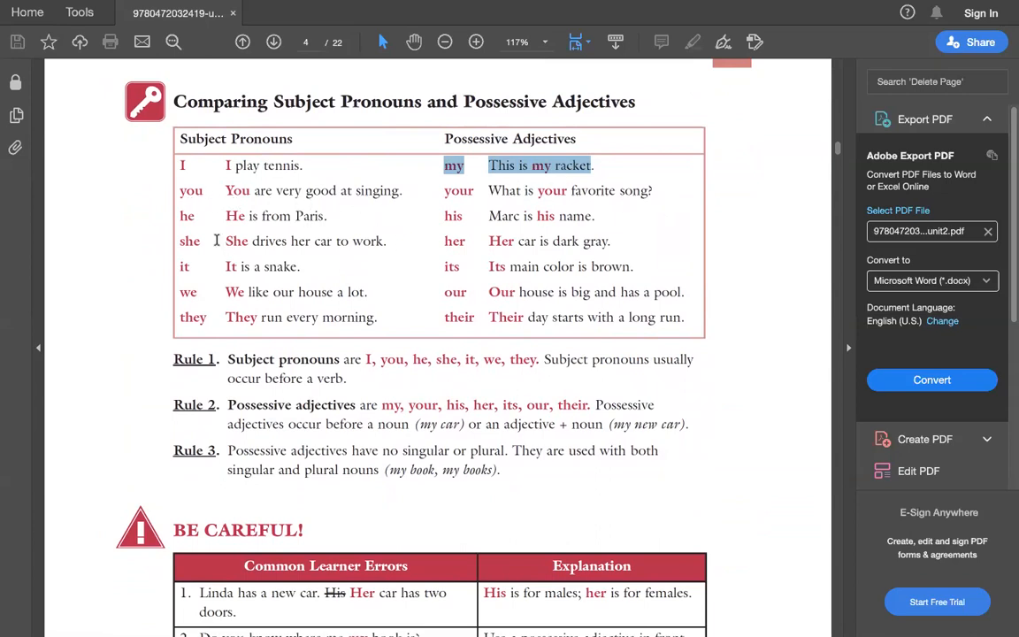
{"action": "mouse_move", "coordinate": [325, 291]}
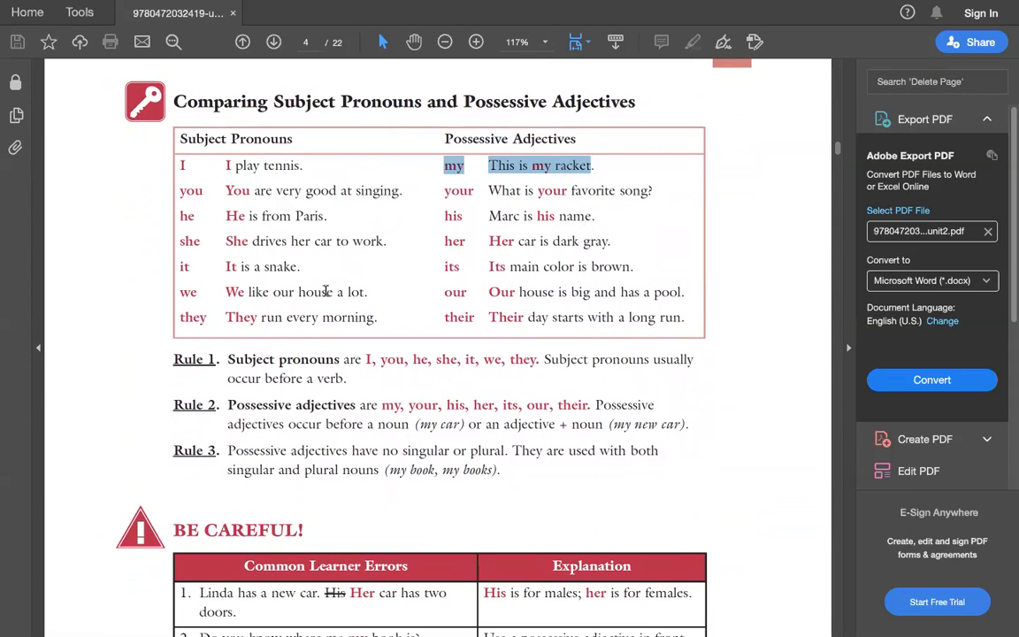
{"action": "mouse_move", "coordinate": [520, 250]}
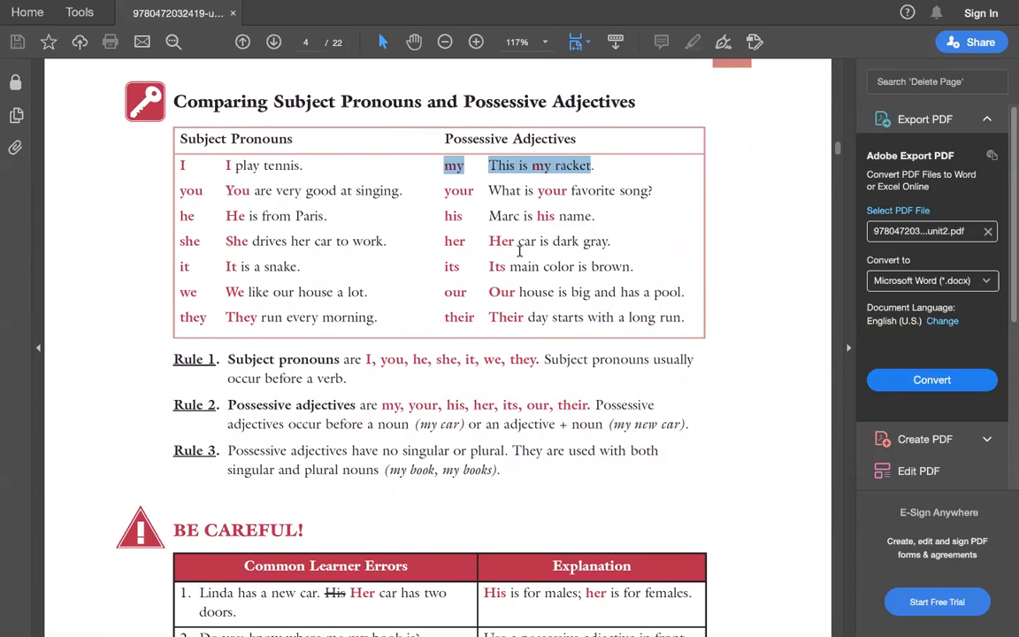
{"action": "mouse_move", "coordinate": [558, 254]}
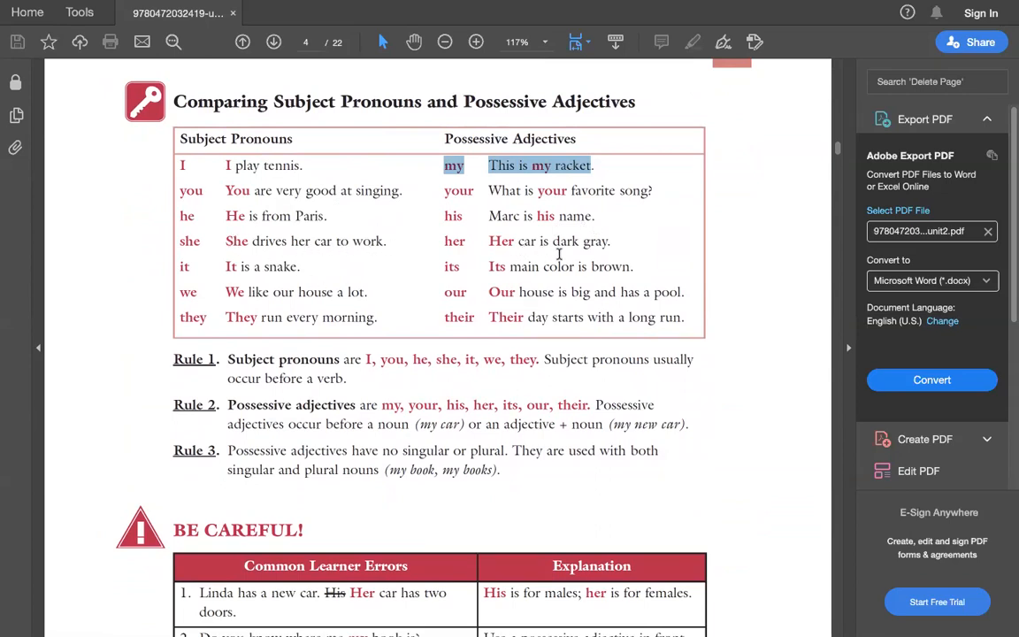
Step: Scroll through page 4 and highlight part of the sentence about their day
{"action": "scroll", "scroll_direction": "down", "scroll_amount": 3}
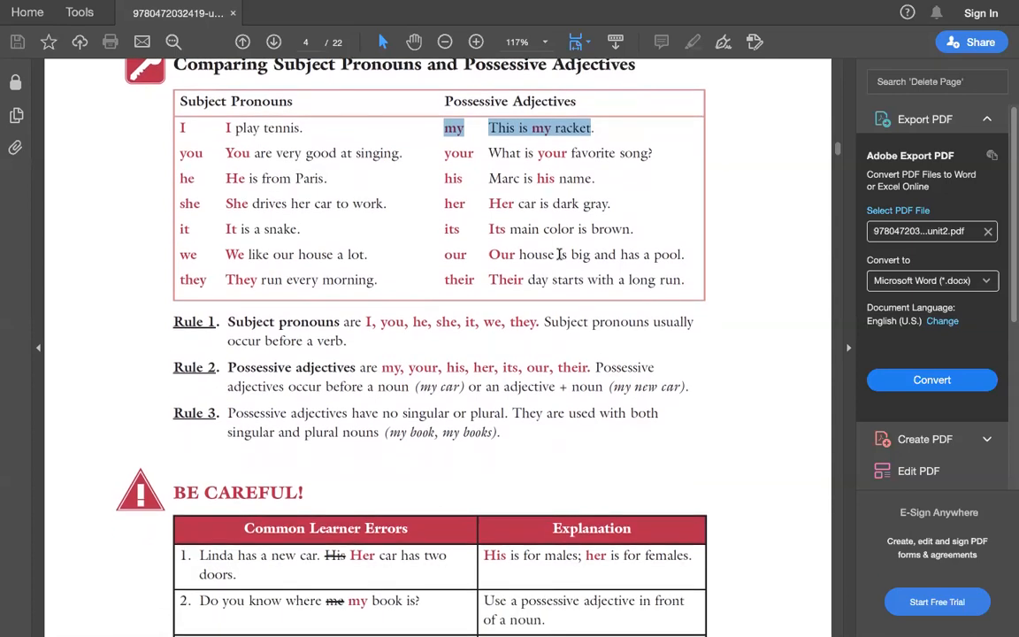
{"action": "scroll", "scroll_direction": "down", "scroll_amount": 3}
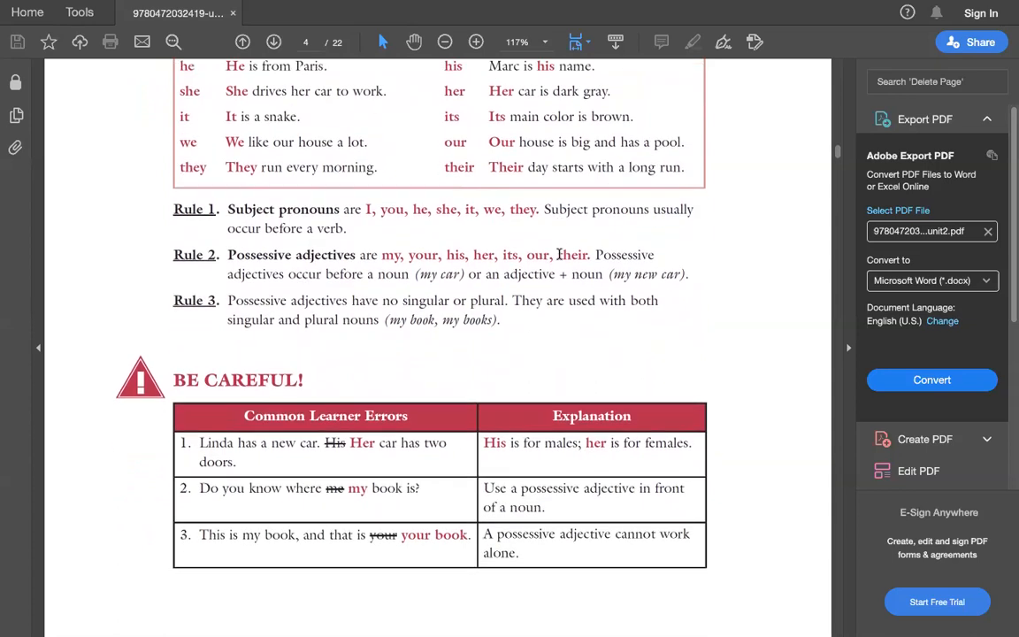
{"action": "scroll", "scroll_direction": "down", "scroll_amount": 3}
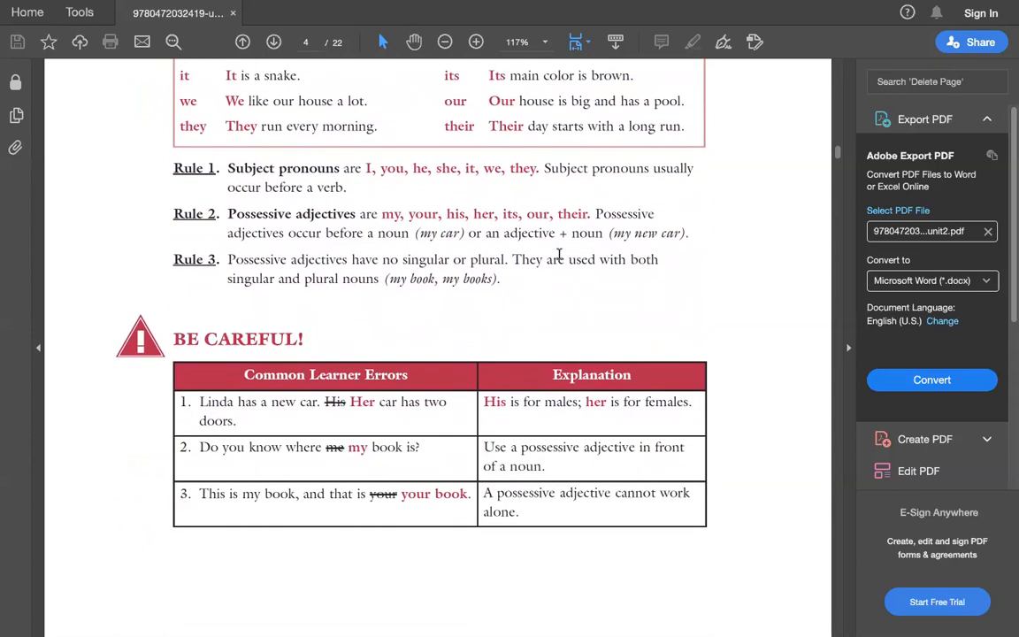
{"action": "left_click_drag", "start_coordinate": [529, 126], "coordinate": [655, 126]}
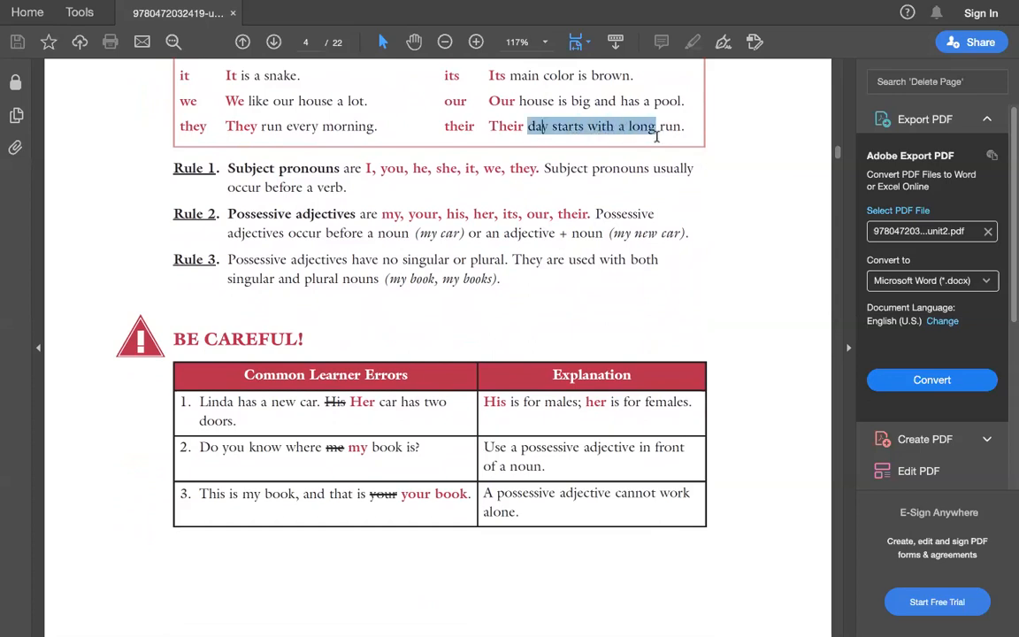
Step: Highlight the opening of the Linda car example in the Be Careful table
{"action": "scroll", "scroll_direction": "down", "scroll_amount": 3}
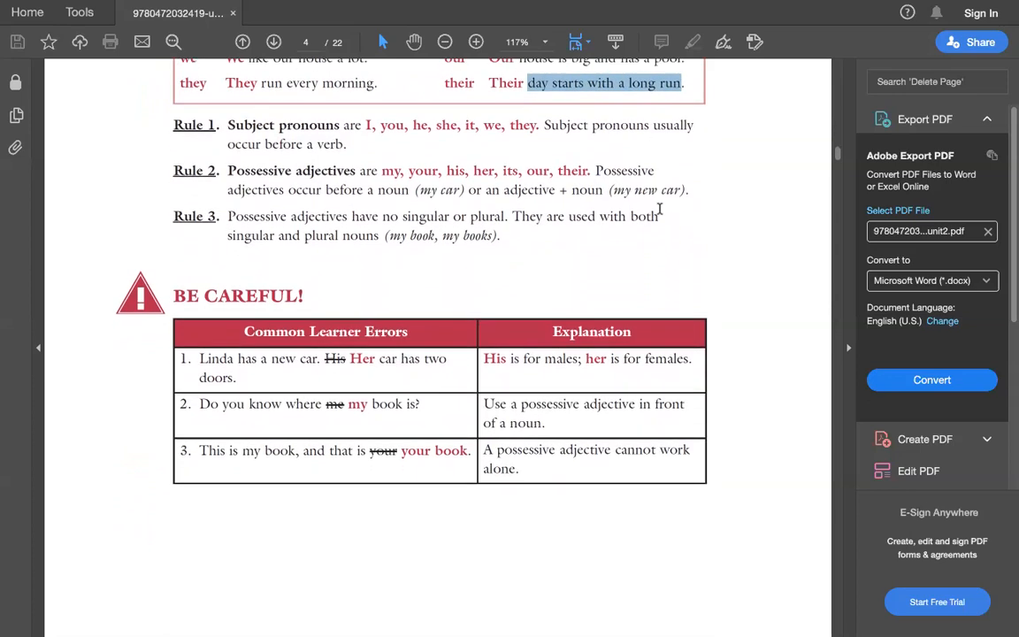
{"action": "scroll", "scroll_direction": "down", "scroll_amount": 3}
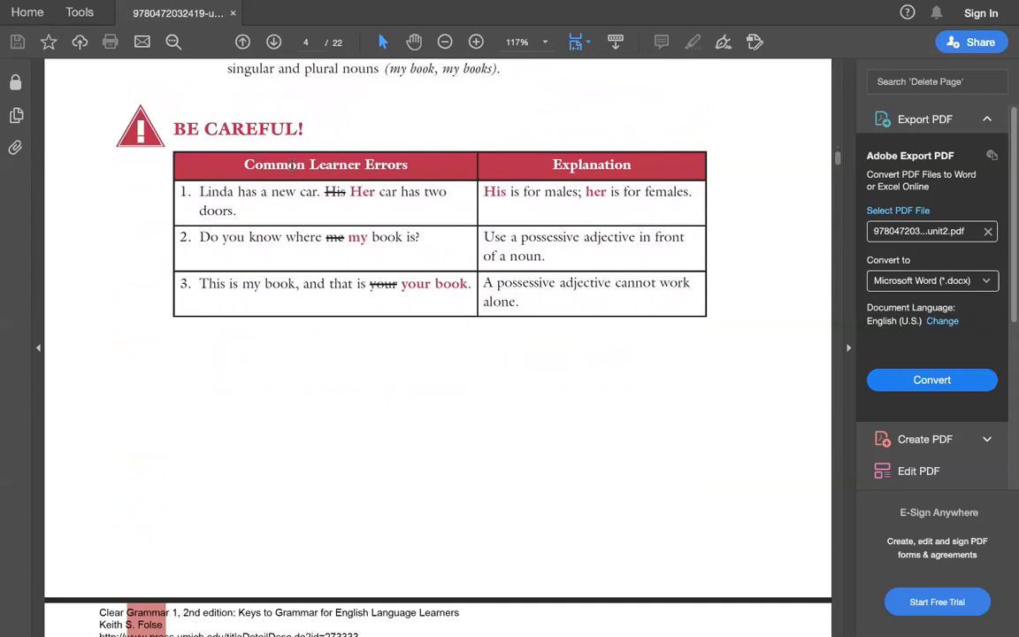
{"action": "mouse_move", "coordinate": [404, 302]}
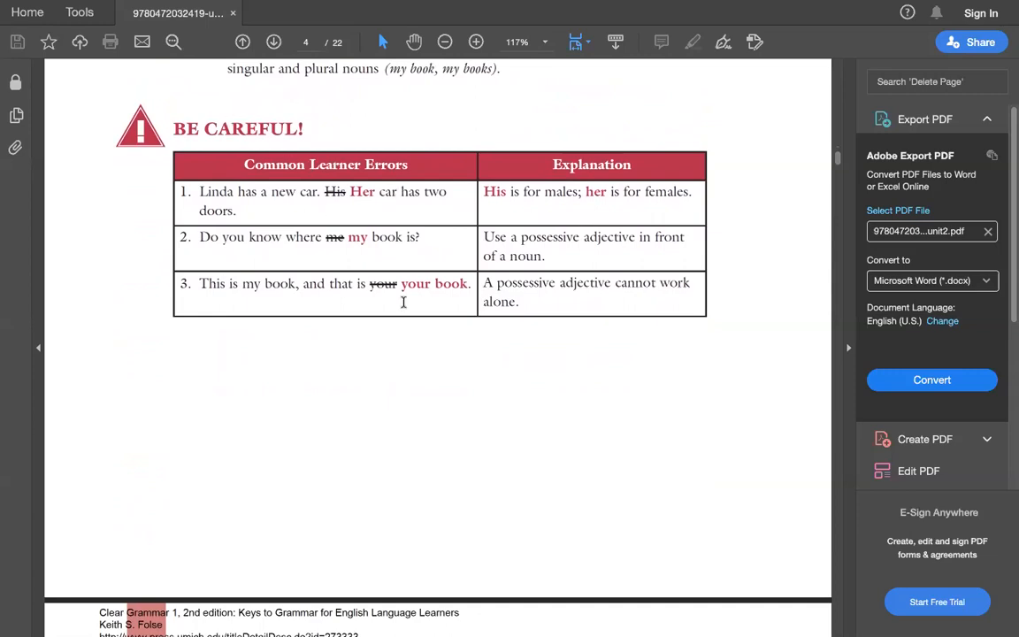
{"action": "mouse_move", "coordinate": [199, 192]}
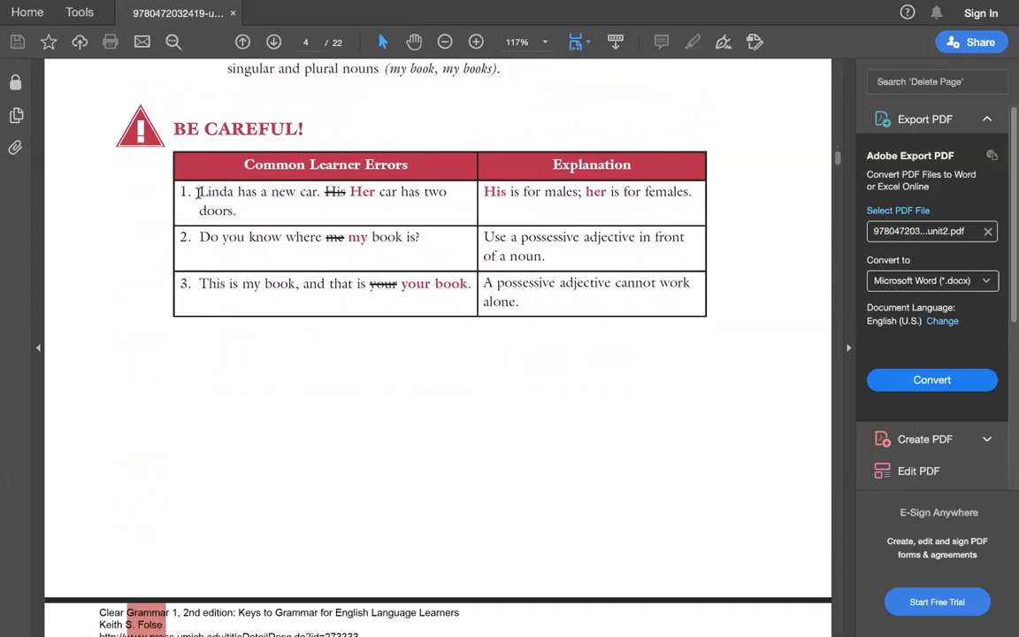
{"action": "left_click_drag", "start_coordinate": [198, 191], "coordinate": [310, 191]}
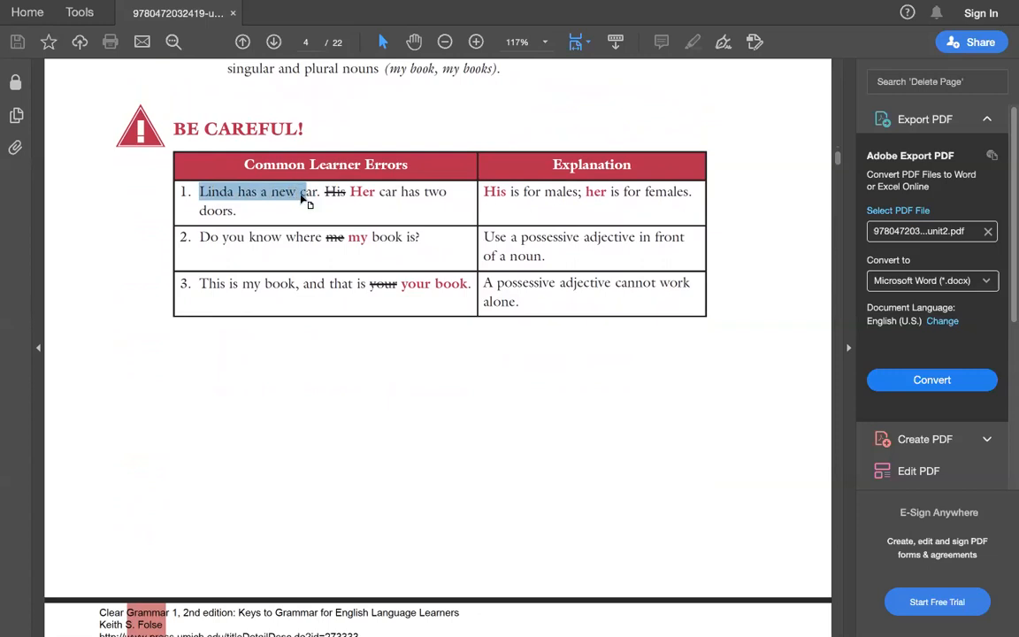
{"action": "mouse_move", "coordinate": [355, 218]}
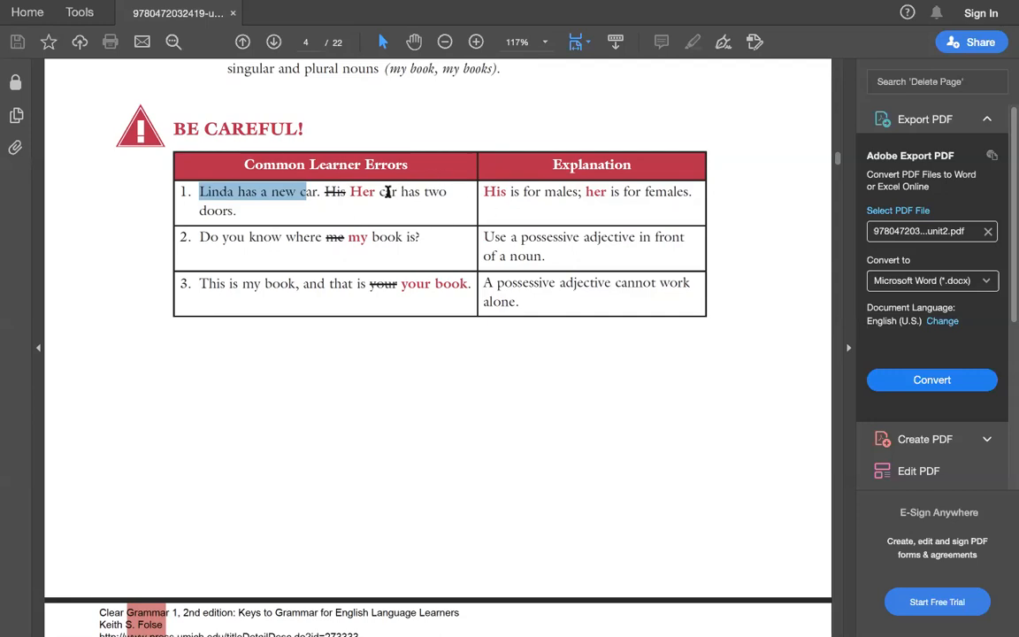
{"action": "mouse_move", "coordinate": [500, 236]}
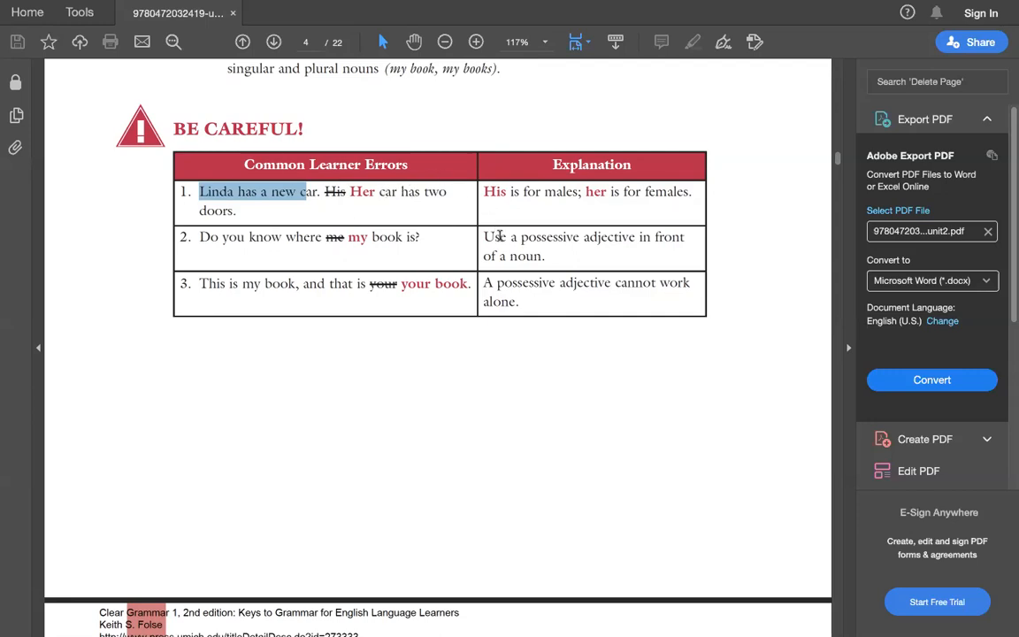
Step: Highlight the crossed-out 'your' in error 3 and scroll toward Exercise 1
{"action": "scroll", "scroll_direction": "down", "scroll_amount": 3}
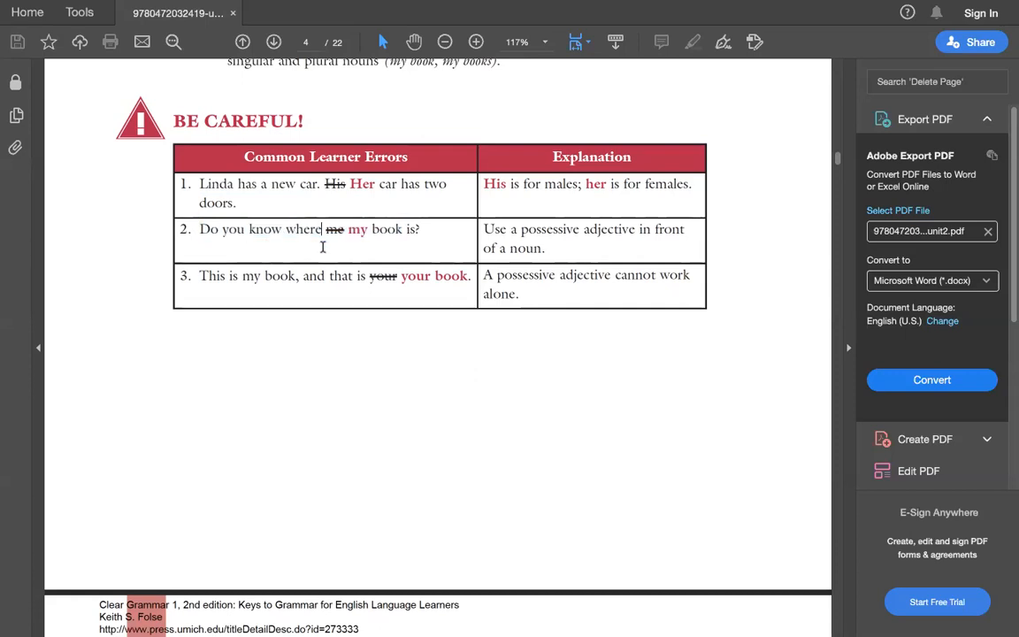
{"action": "mouse_move", "coordinate": [193, 275]}
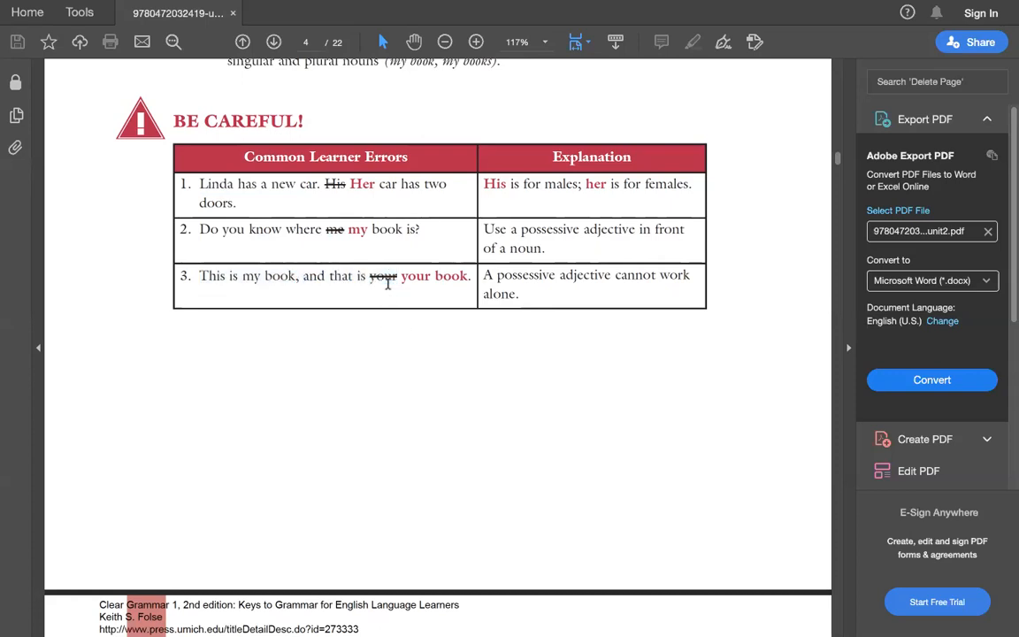
{"action": "double_click", "coordinate": [383, 275]}
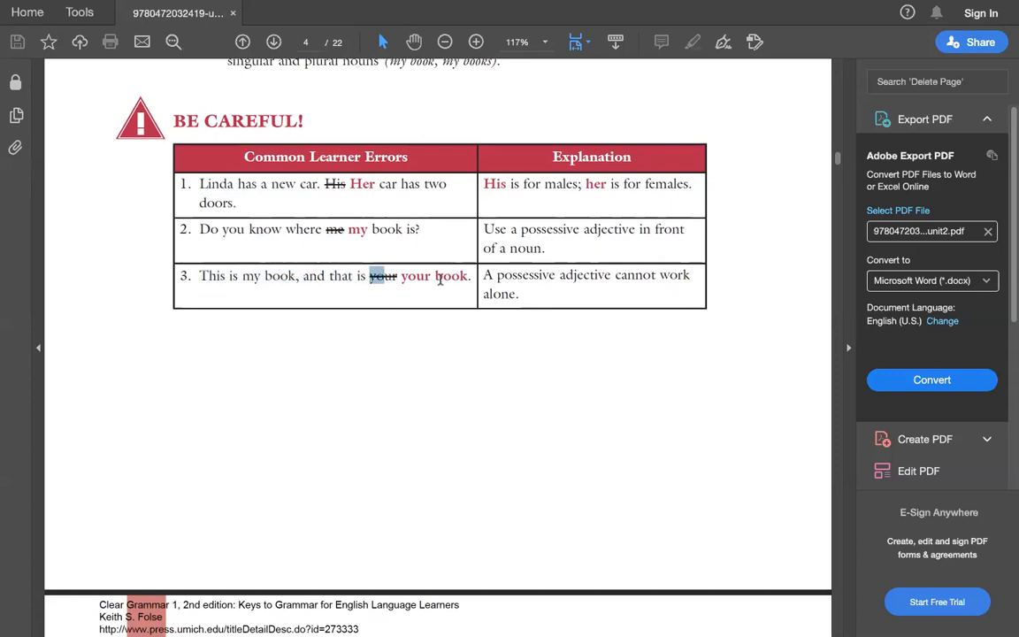
{"action": "scroll", "scroll_direction": "down", "scroll_amount": 3}
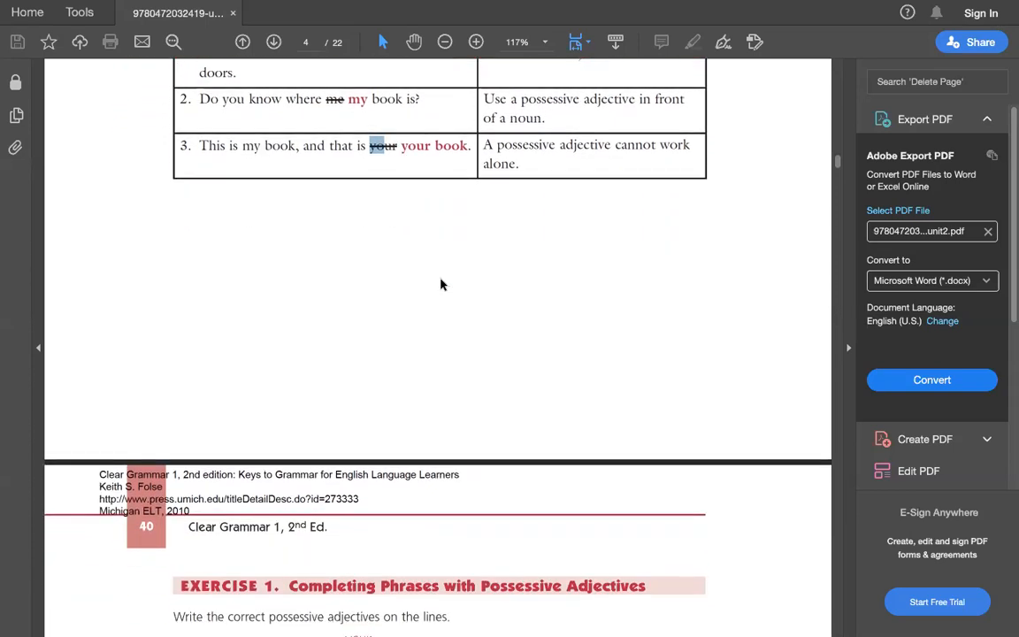
Step: Scroll to page 5's Exercise 1 list of twenty possessive adjective phrases
{"action": "scroll", "scroll_direction": "down", "scroll_amount": 3}
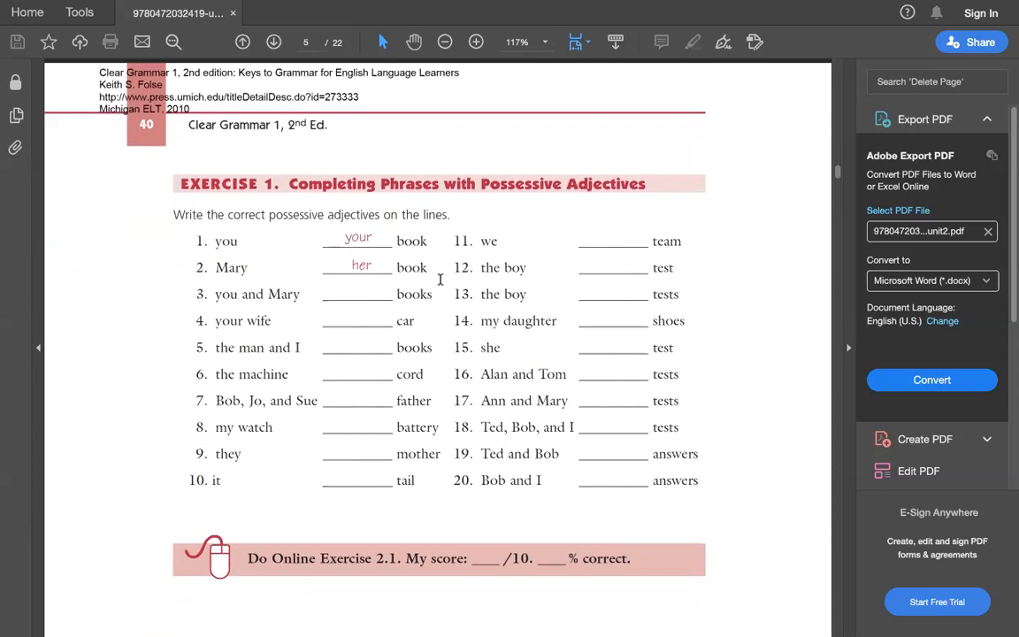
{"action": "scroll", "scroll_direction": "down", "scroll_amount": 3}
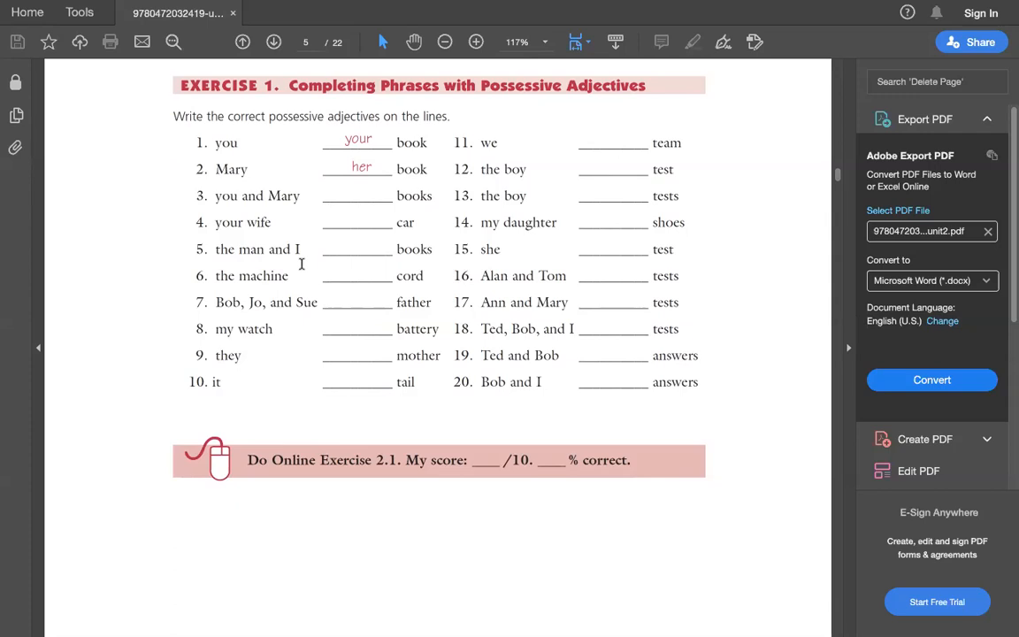
{"action": "mouse_move", "coordinate": [303, 17]}
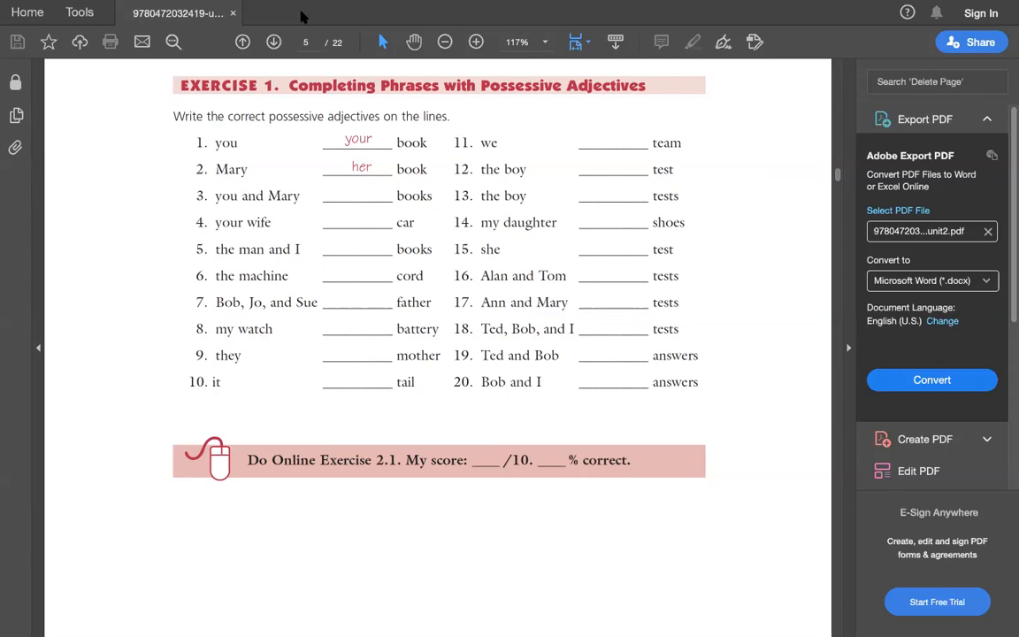
{"action": "mouse_move", "coordinate": [659, 116]}
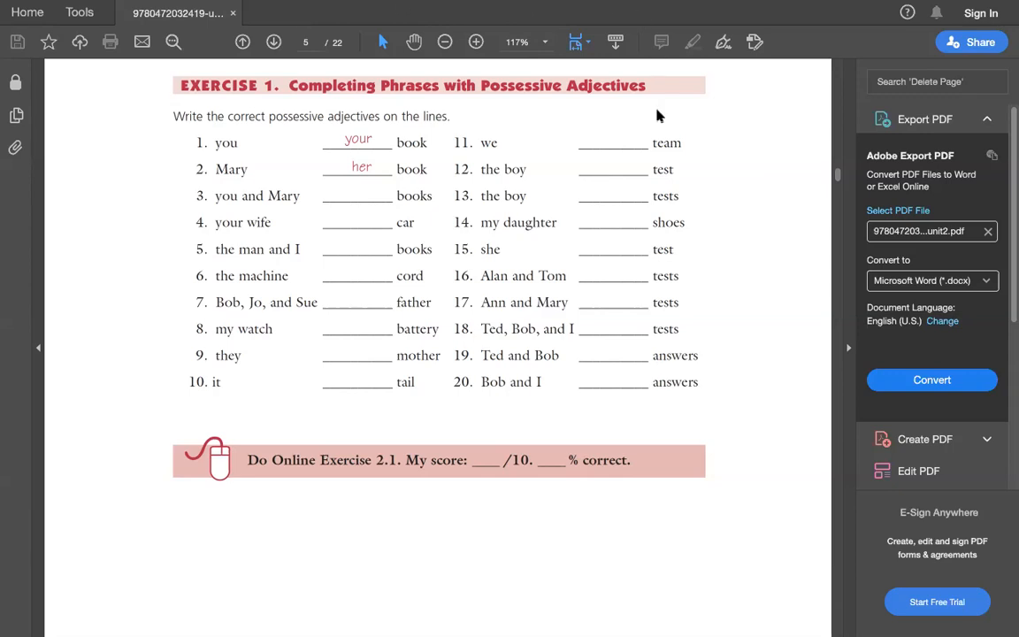
{"action": "mouse_move", "coordinate": [533, 221]}
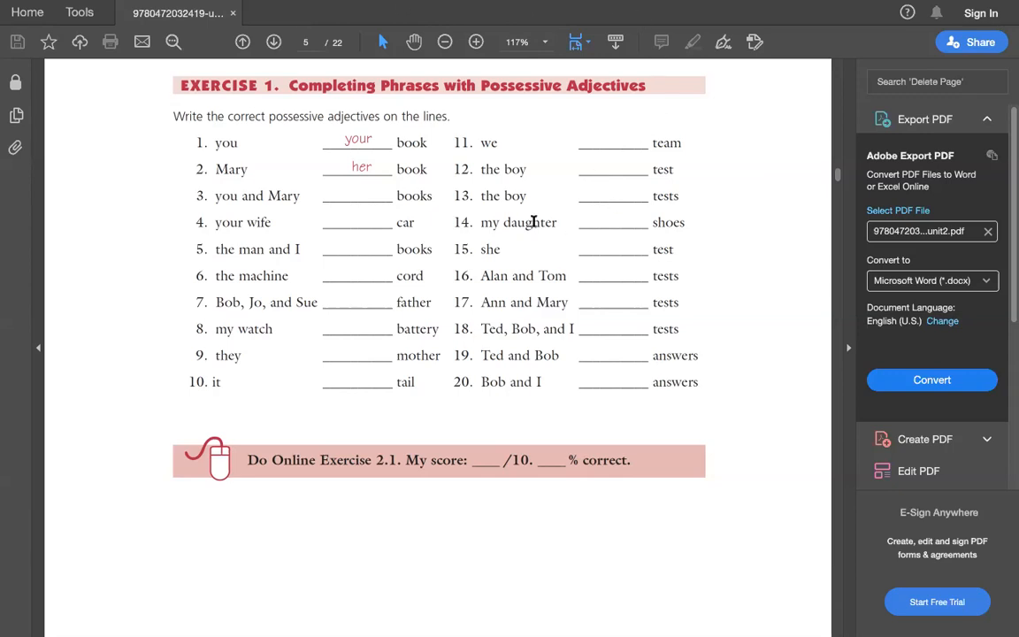
{"action": "mouse_move", "coordinate": [598, 222]}
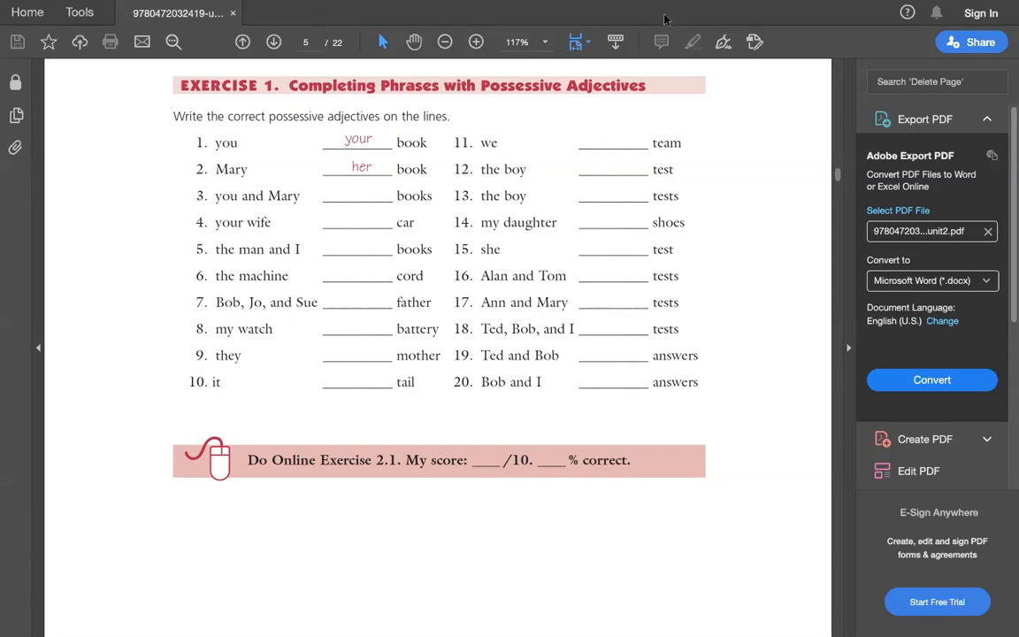
Step: Scroll to page 7 through the Planning Food for a Party dialogue's tenth blank
{"action": "scroll", "scroll_direction": "down", "scroll_amount": 3}
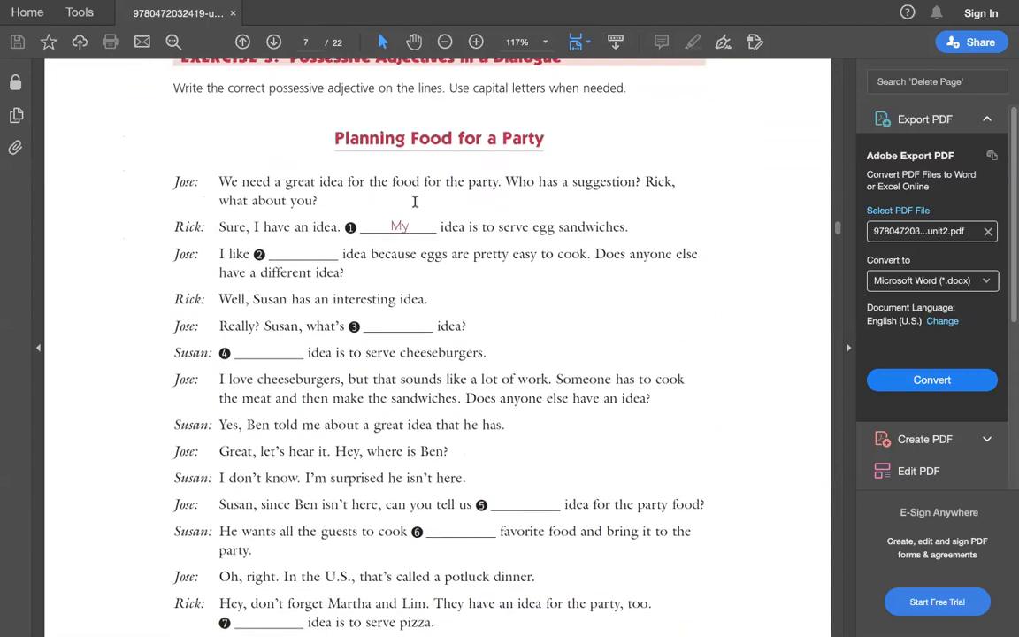
{"action": "scroll", "scroll_direction": "down", "scroll_amount": 3}
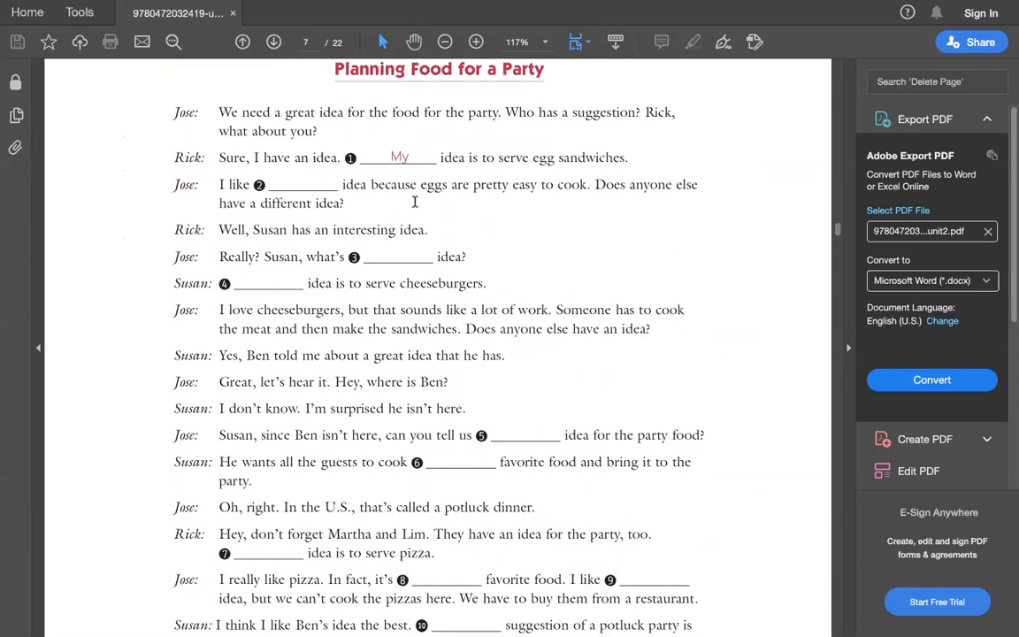
{"action": "scroll", "scroll_direction": "down", "scroll_amount": 3}
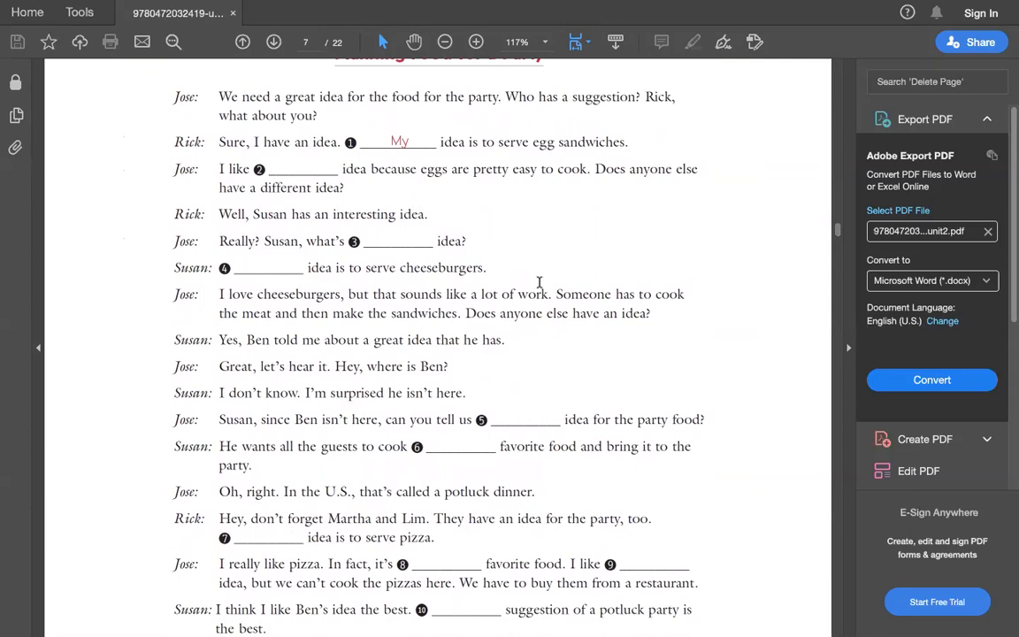
{"action": "mouse_move", "coordinate": [539, 286]}
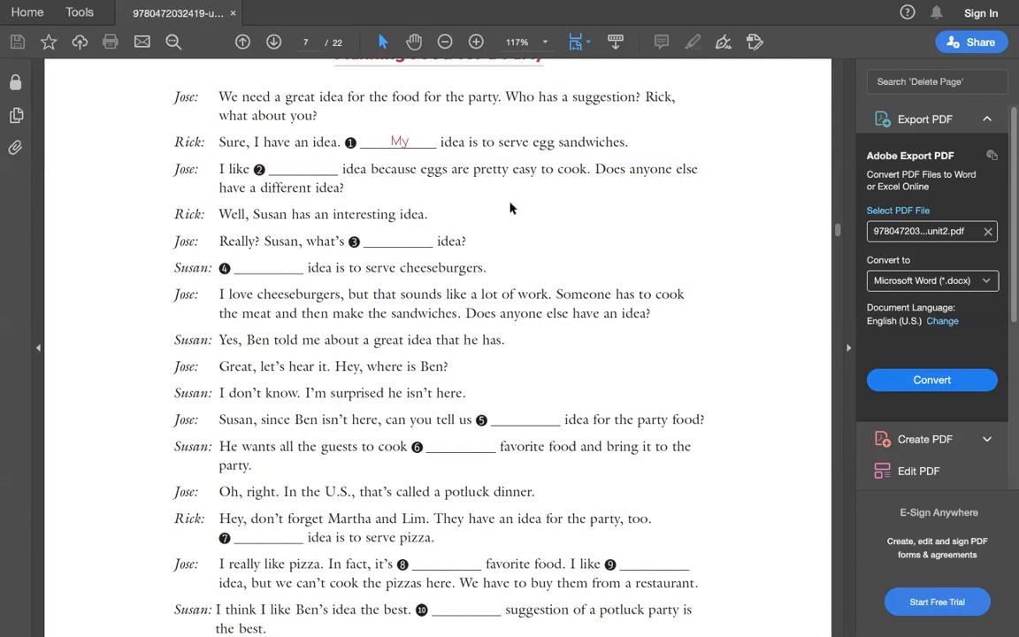
{"action": "mouse_move", "coordinate": [531, 219]}
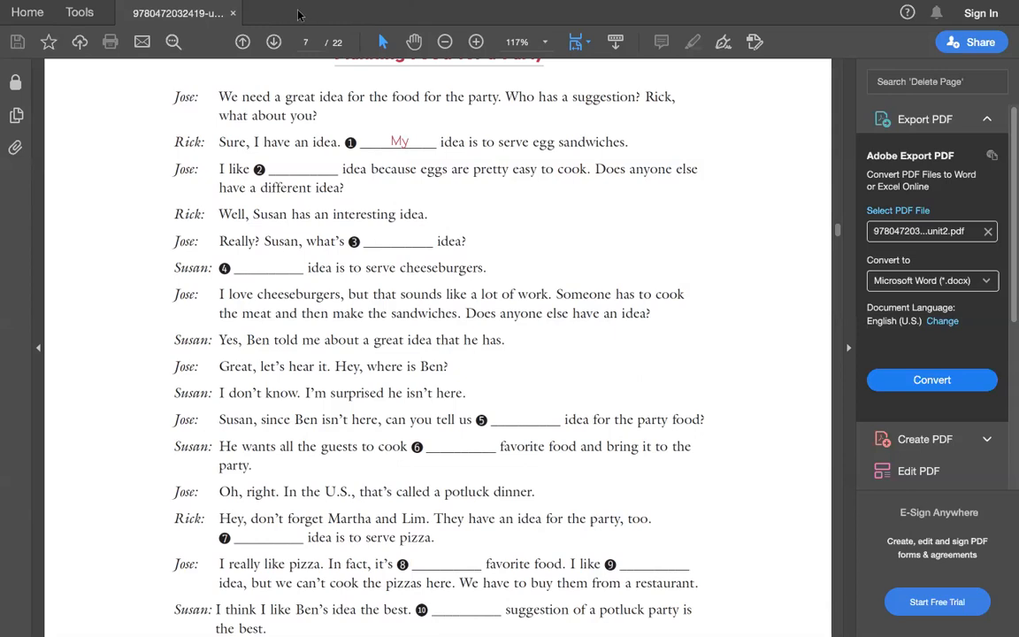
{"action": "mouse_move", "coordinate": [302, 11]}
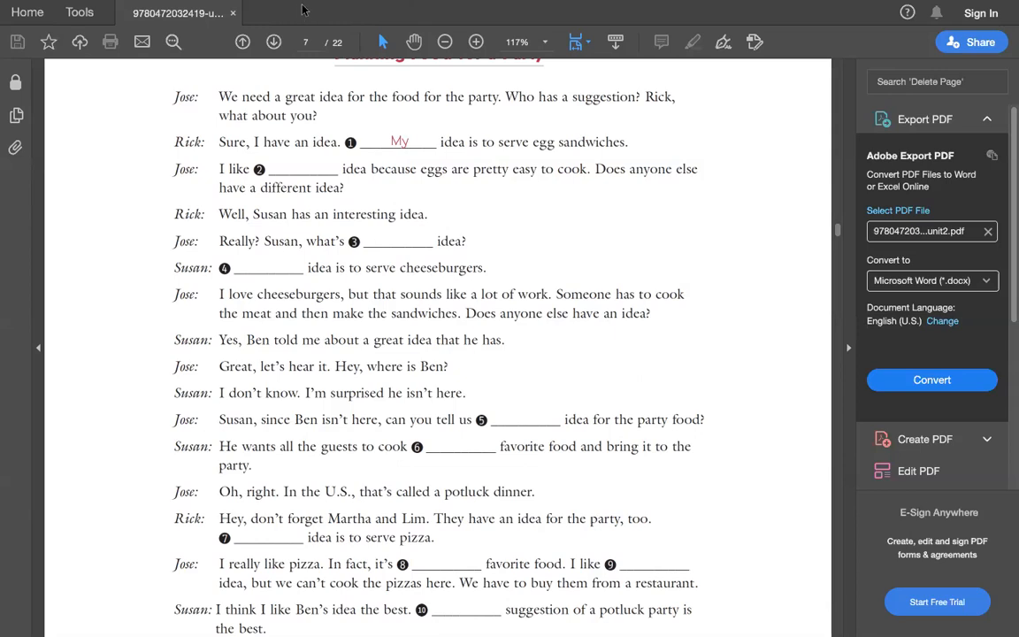
{"action": "mouse_move", "coordinate": [423, 200]}
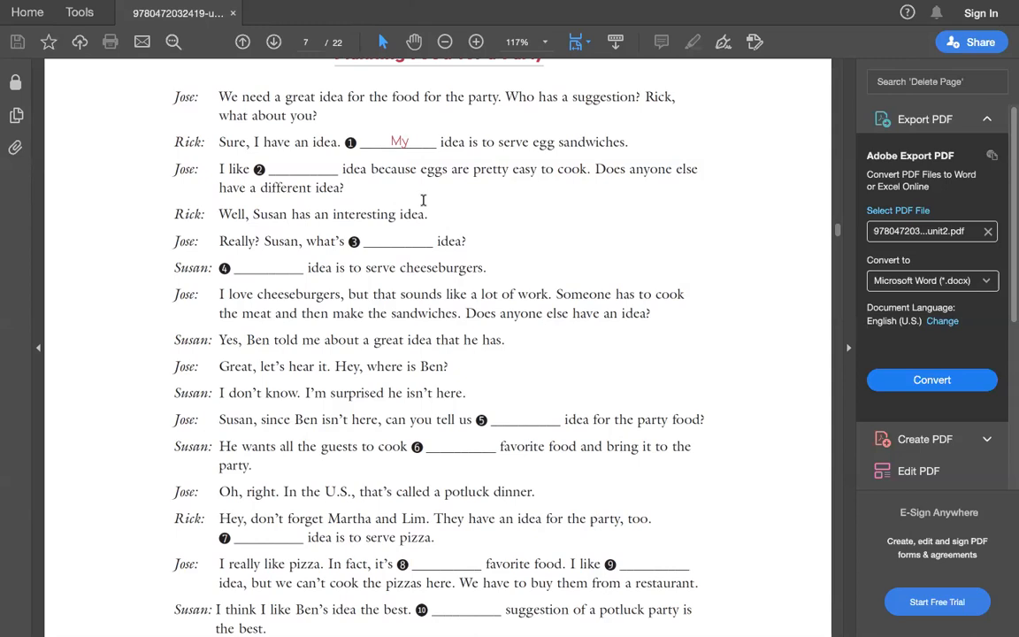
{"action": "mouse_move", "coordinate": [425, 203]}
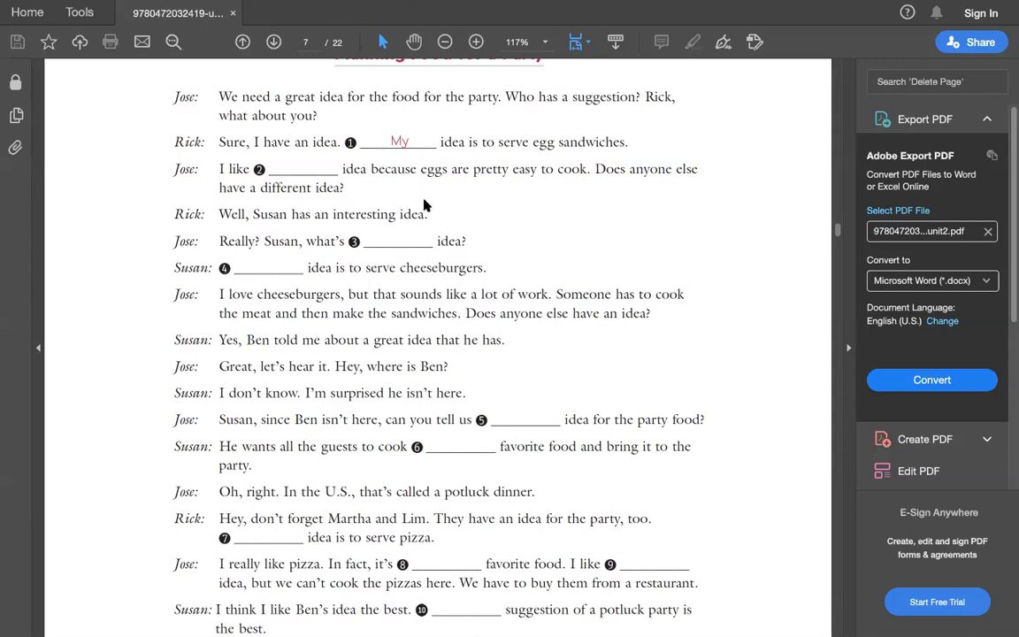
{"action": "scroll", "scroll_direction": "down", "scroll_amount": 3}
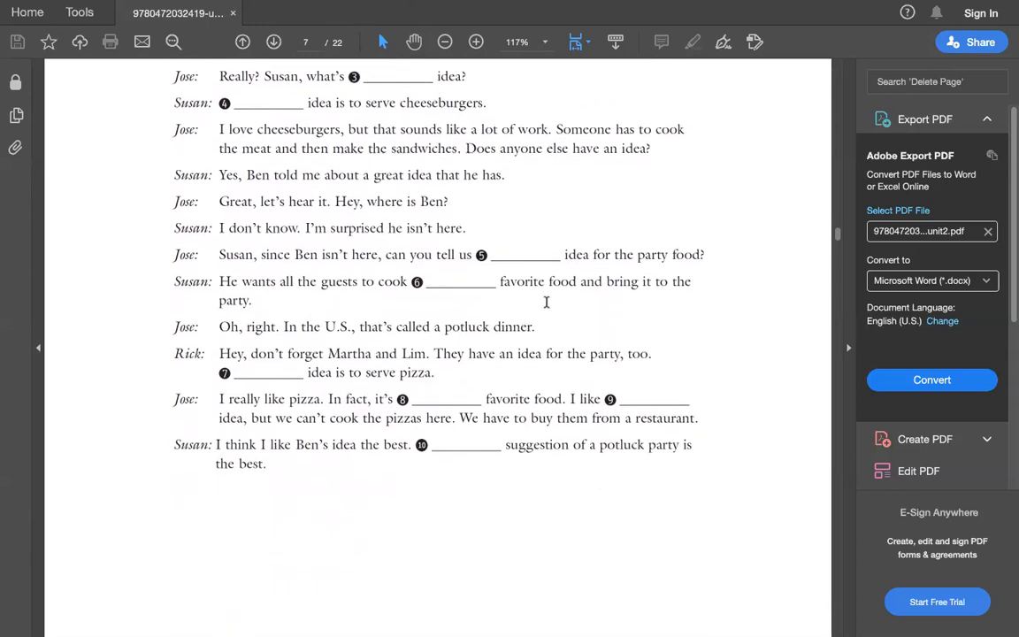